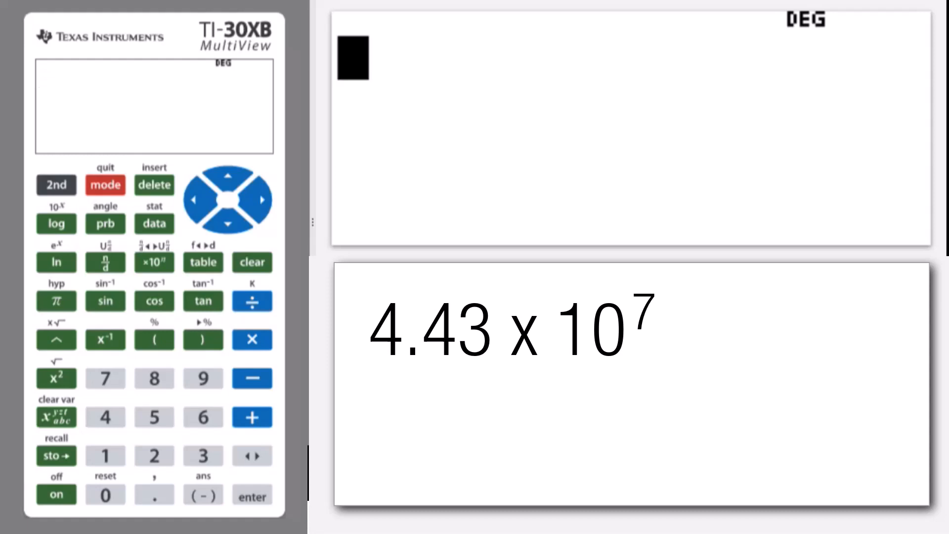
- Evaluate 4.43×10^7 with the ×10^n key, giving 44300000
left_click(104, 416)
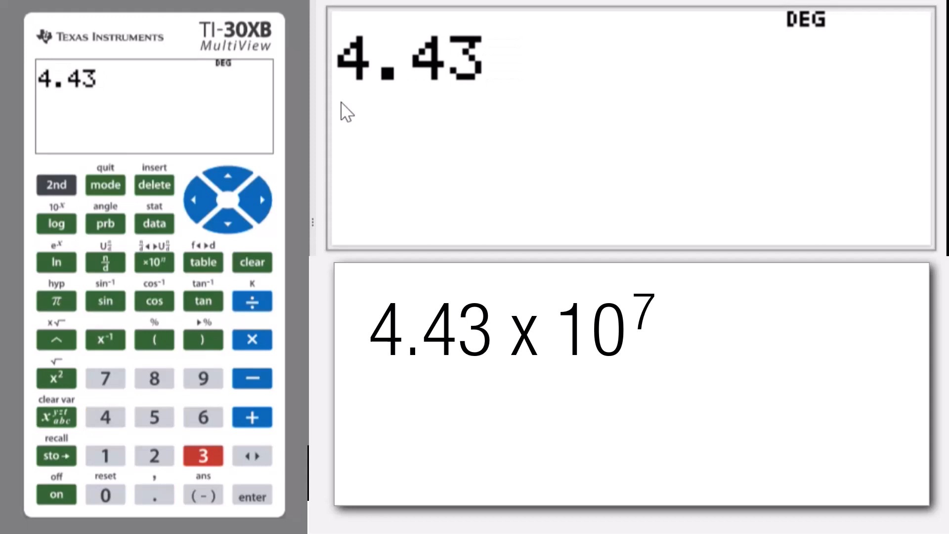
mouse_move(424, 156)
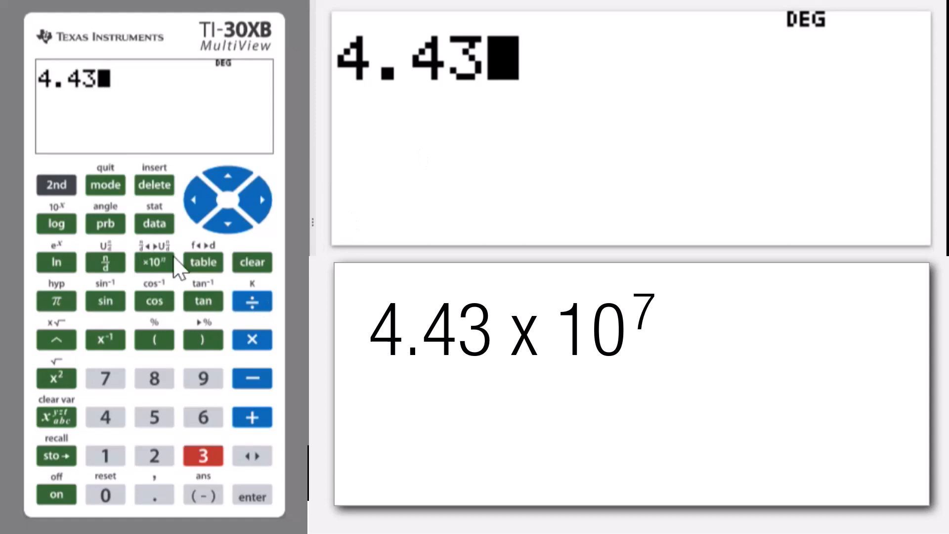
left_click(154, 262)
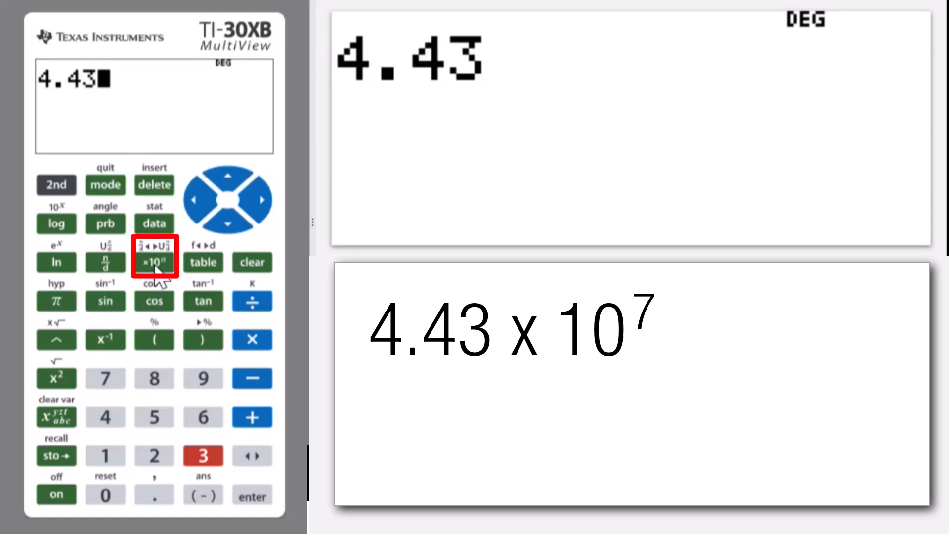
left_click(153, 262)
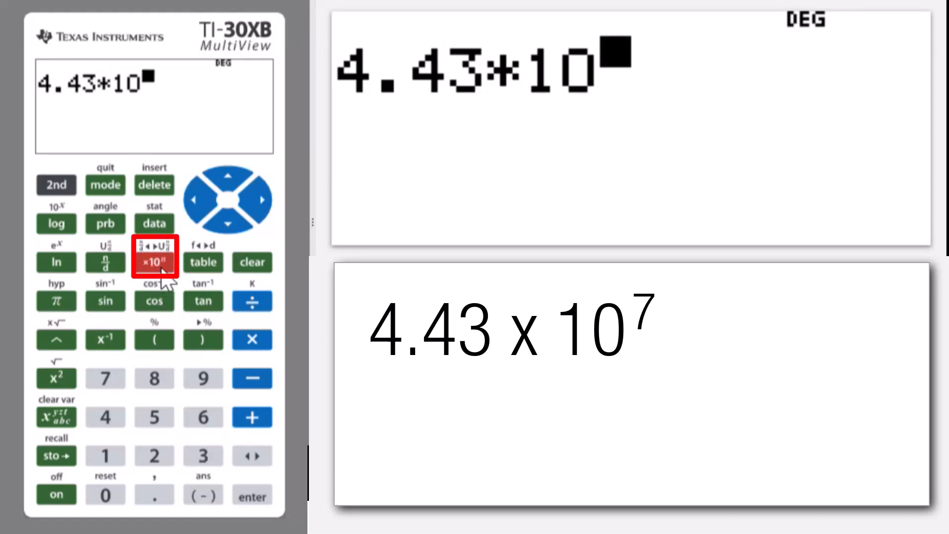
left_click(104, 379)
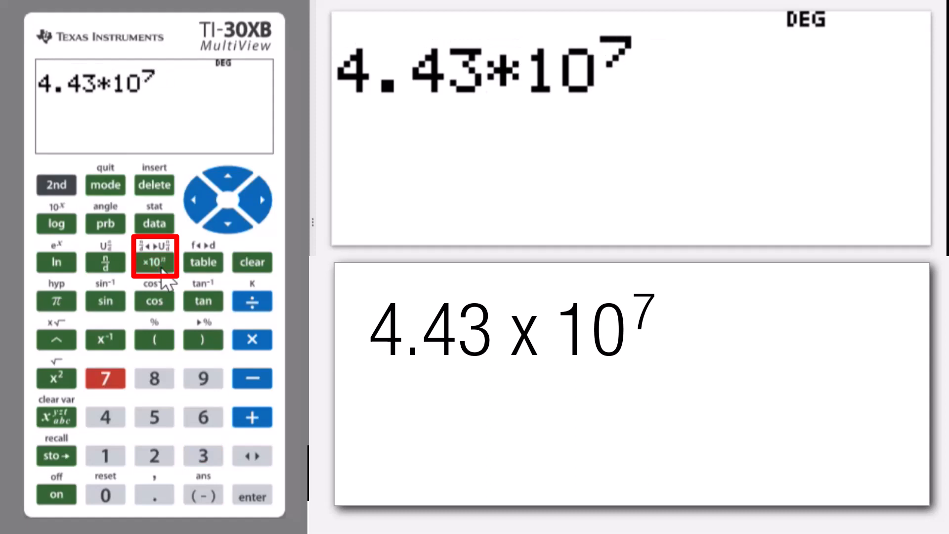
left_click(252, 495)
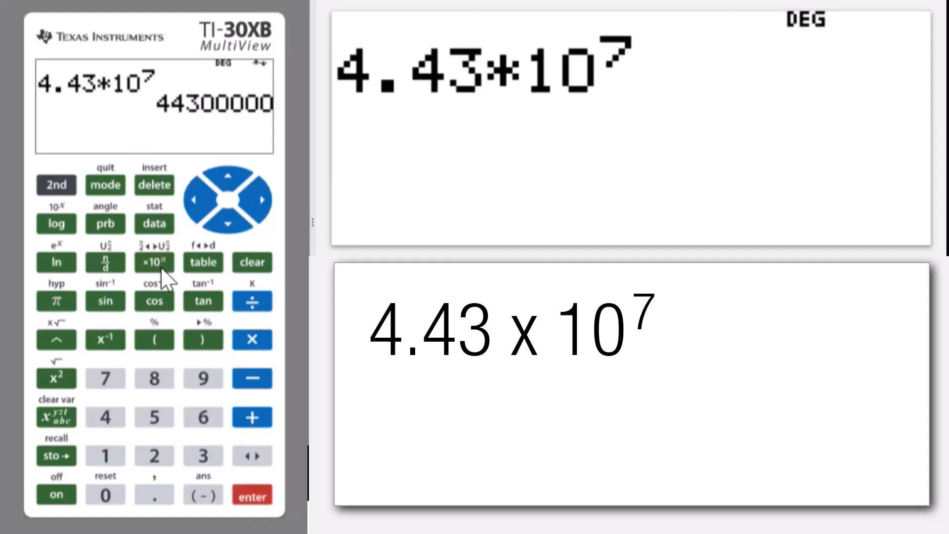
left_click(252, 495)
type("2.7")
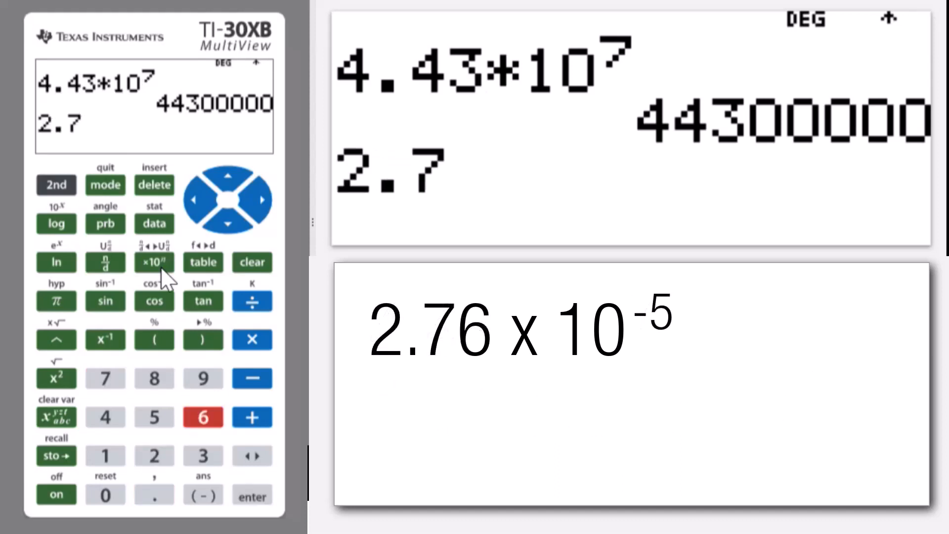
- Enter 2.76×10^-5 using the (-) key for the negative exponent
left_click(154, 262)
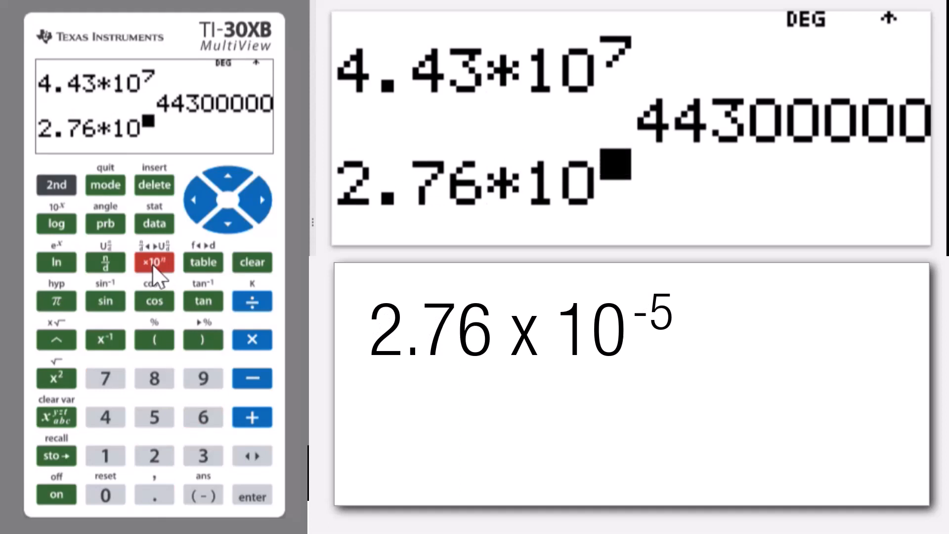
left_click(204, 494)
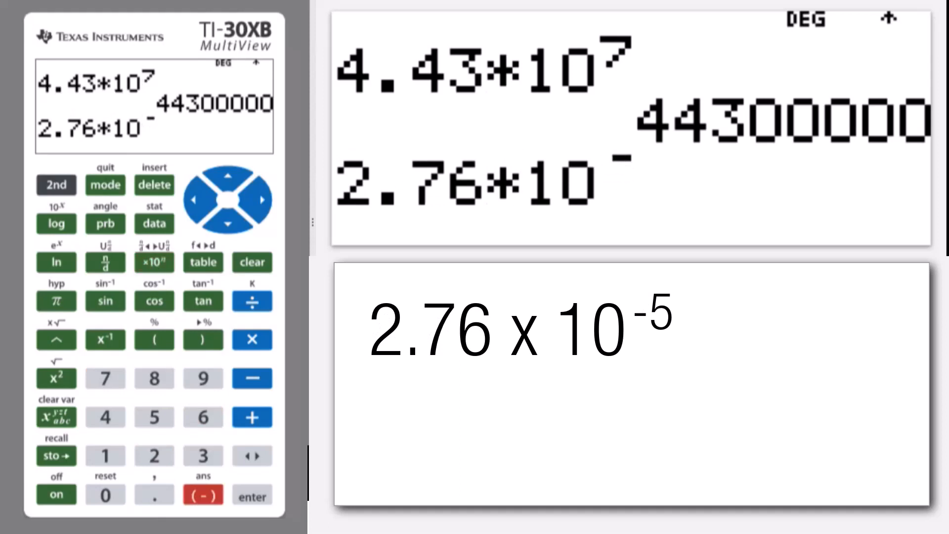
left_click(154, 417)
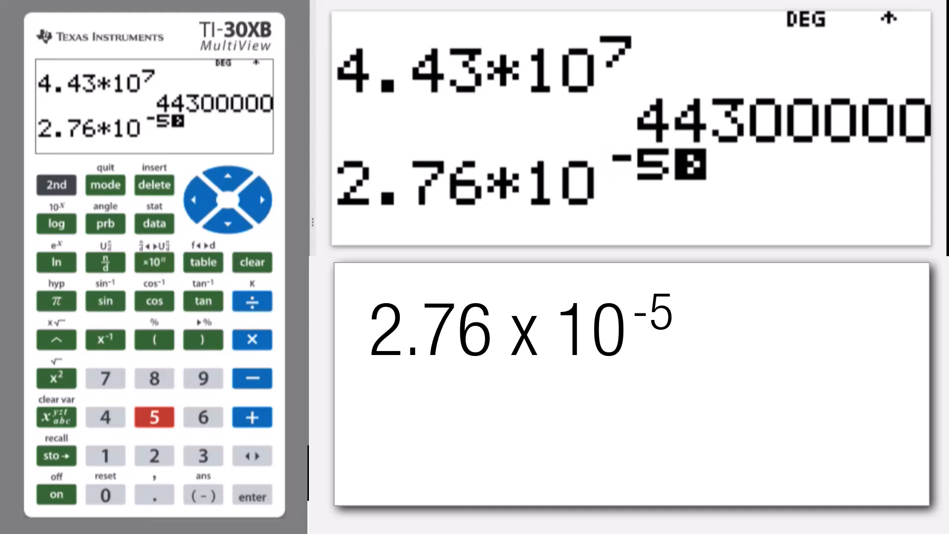
left_click(252, 496)
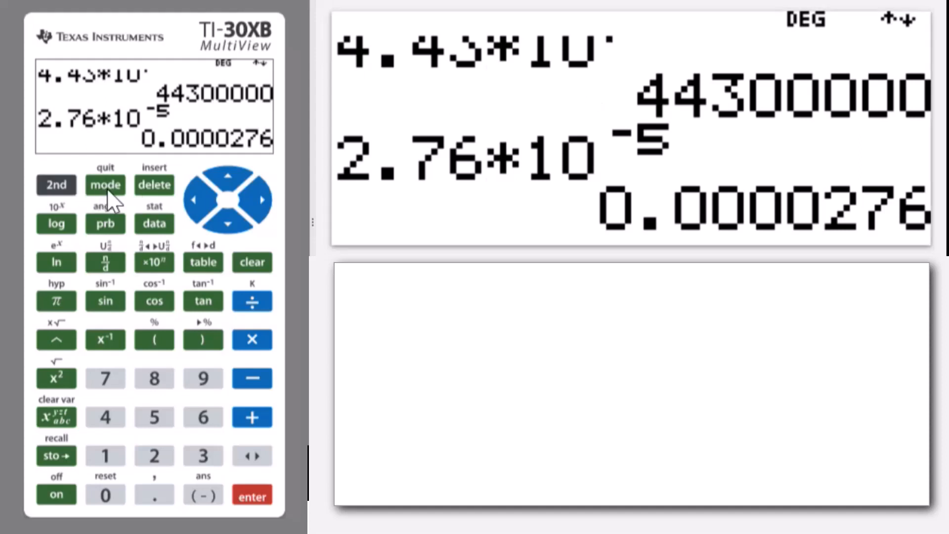
- Evaluate 2.76×10^-5 as 0.0000276, then set the mode display to SCI notation
left_click(105, 185)
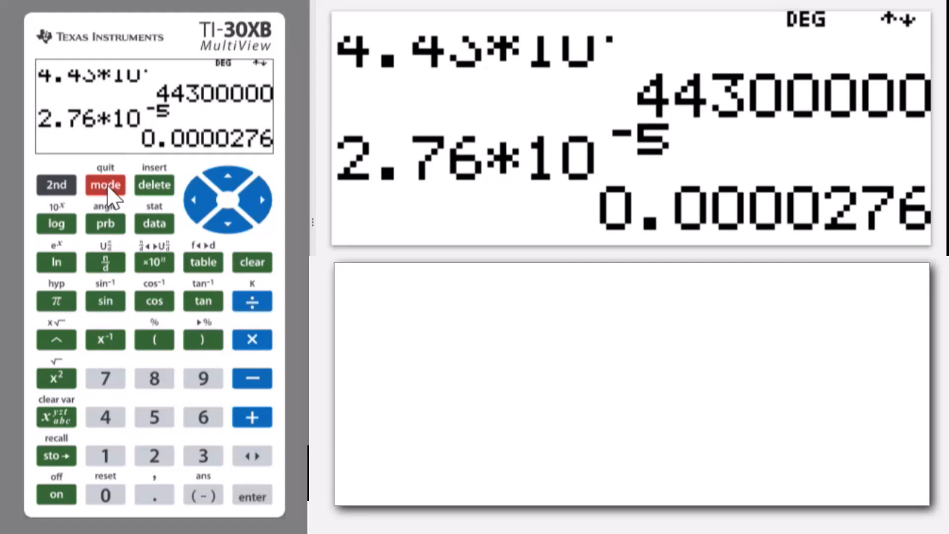
left_click(105, 185)
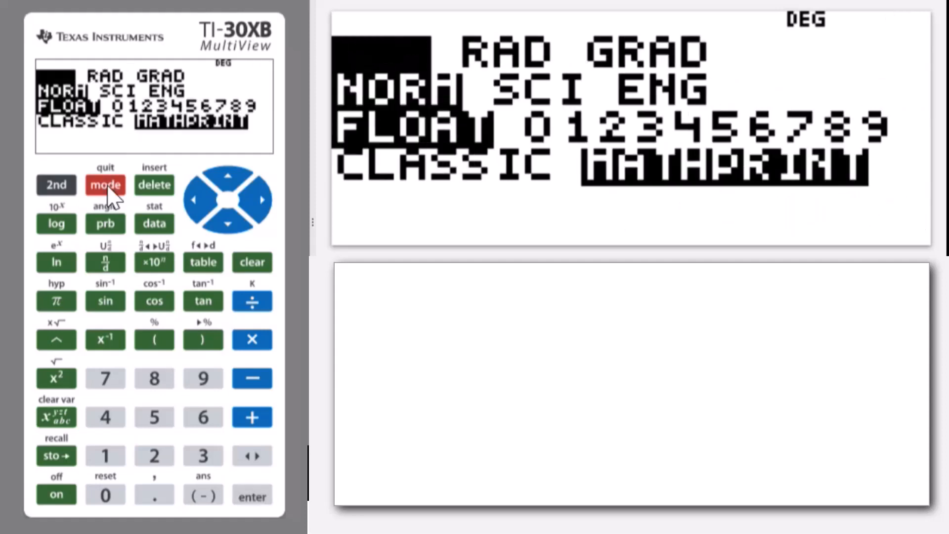
left_click(227, 224)
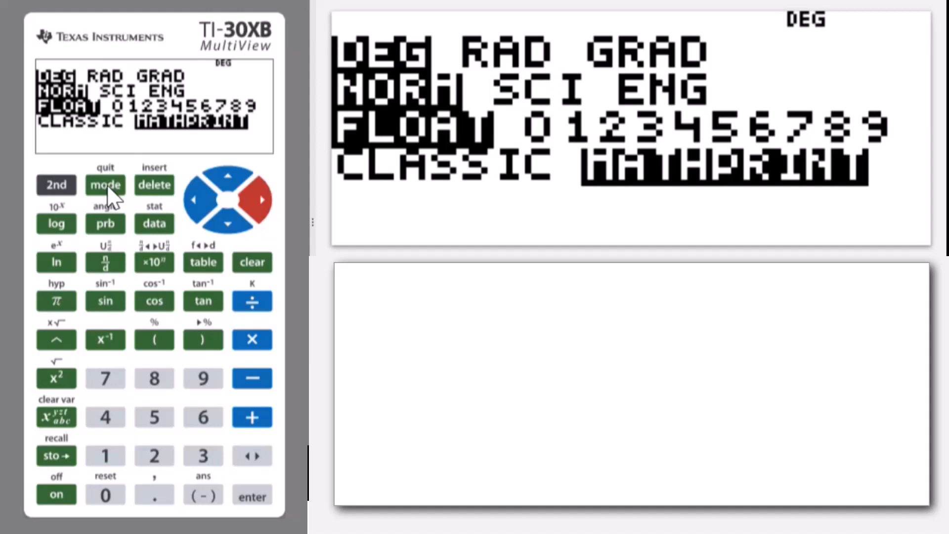
left_click(252, 496)
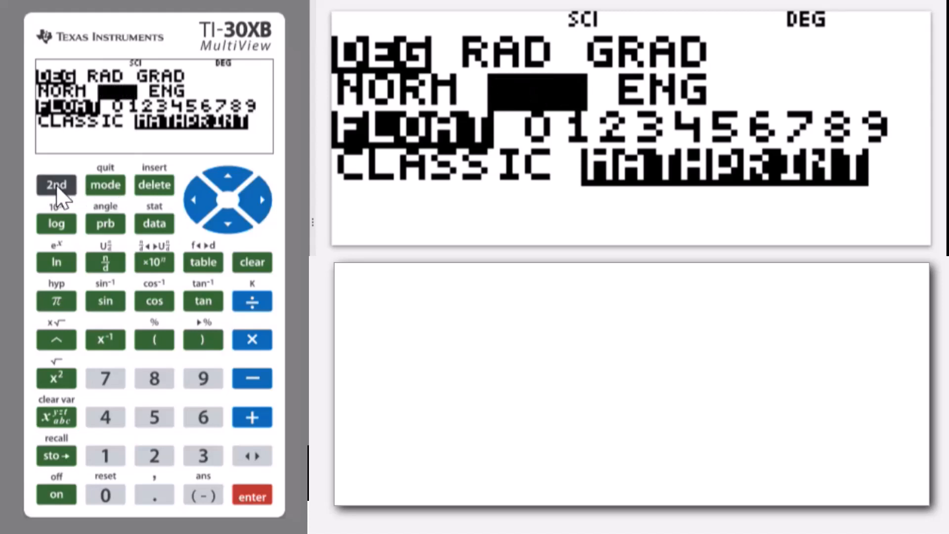
left_click(105, 185)
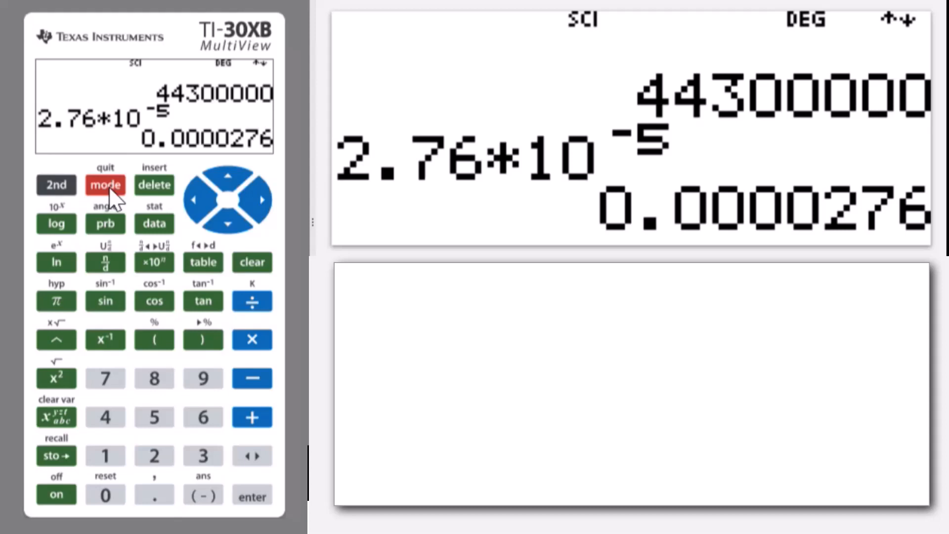
- Leave the mode menu and re-enter 4.43×10^7 on a new line
left_click(105, 416)
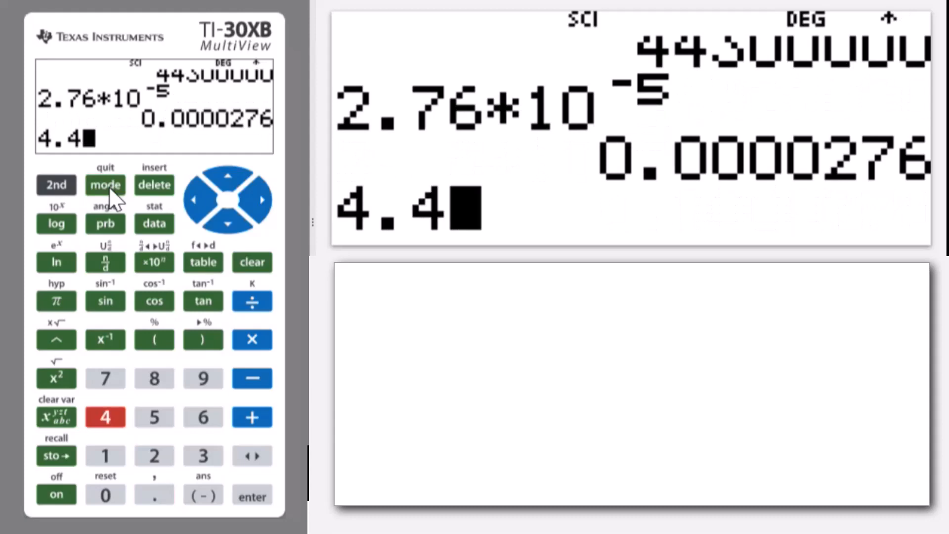
left_click(203, 454)
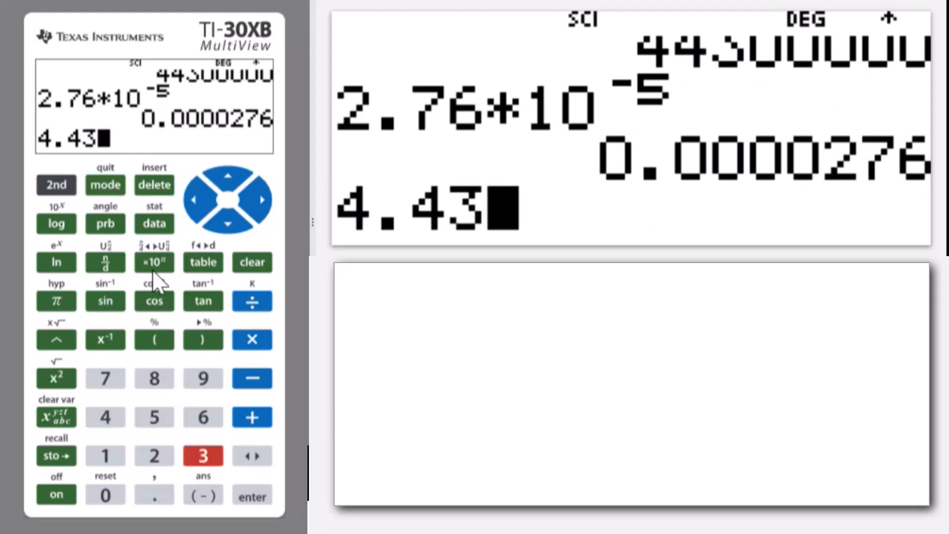
left_click(154, 262)
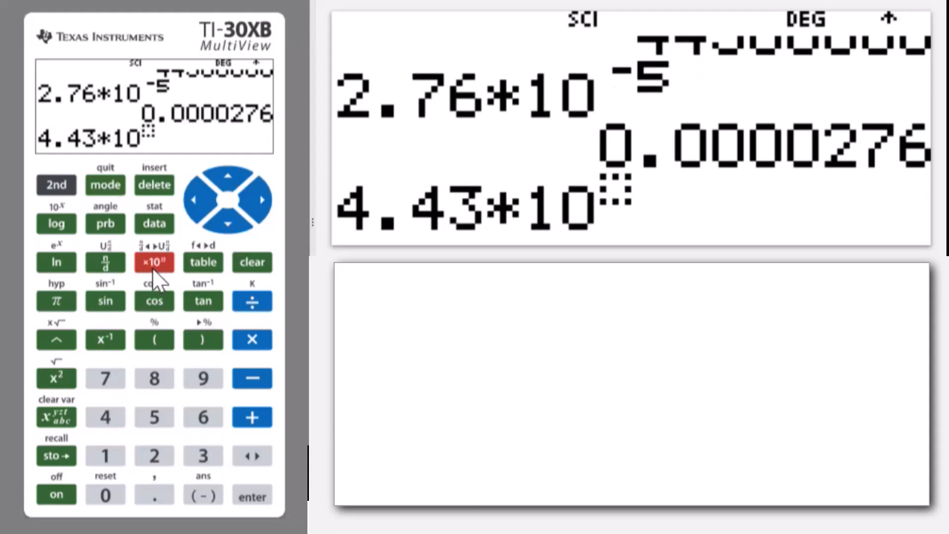
left_click(105, 377)
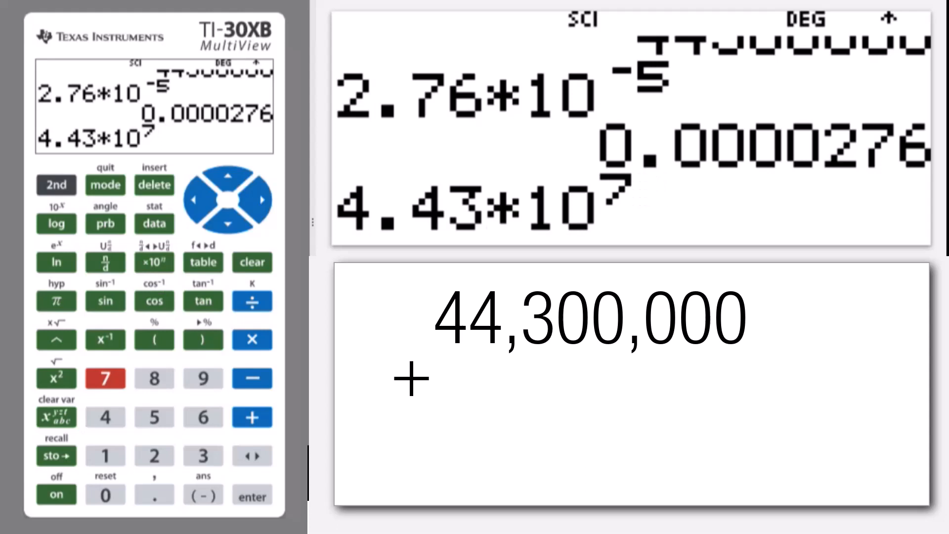
mouse_move(290, 165)
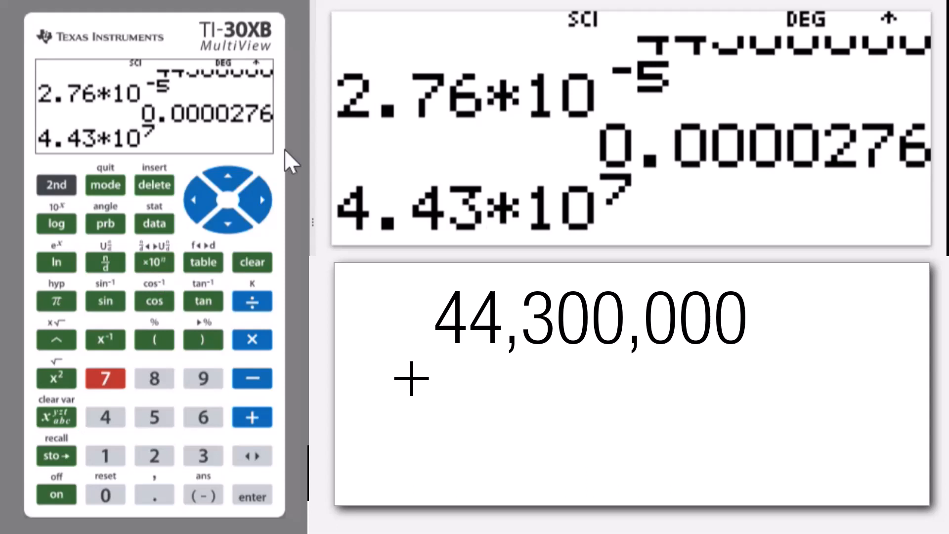
- Add 3.58×10^6 and evaluate the sum as 4.788×10^7
left_click(252, 199)
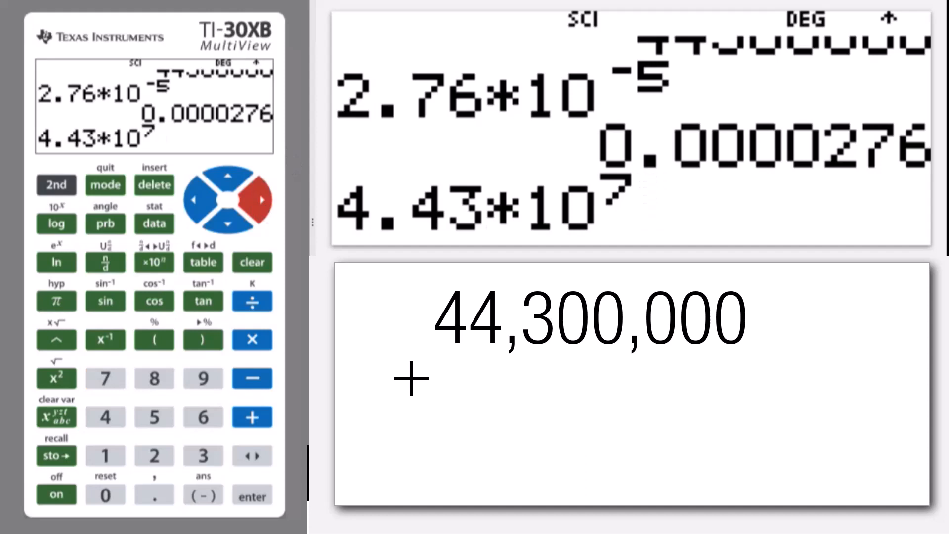
left_click(252, 416)
type("+3.58")
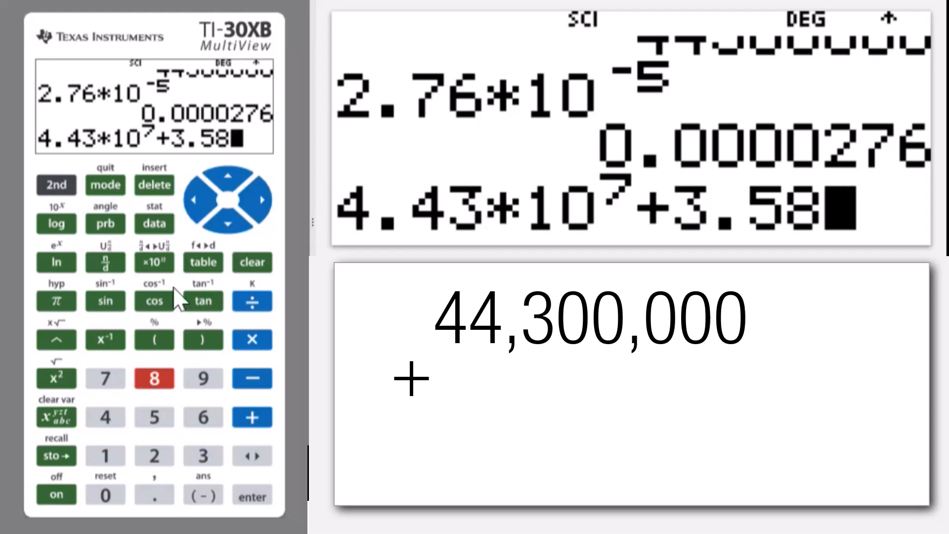
left_click(154, 263)
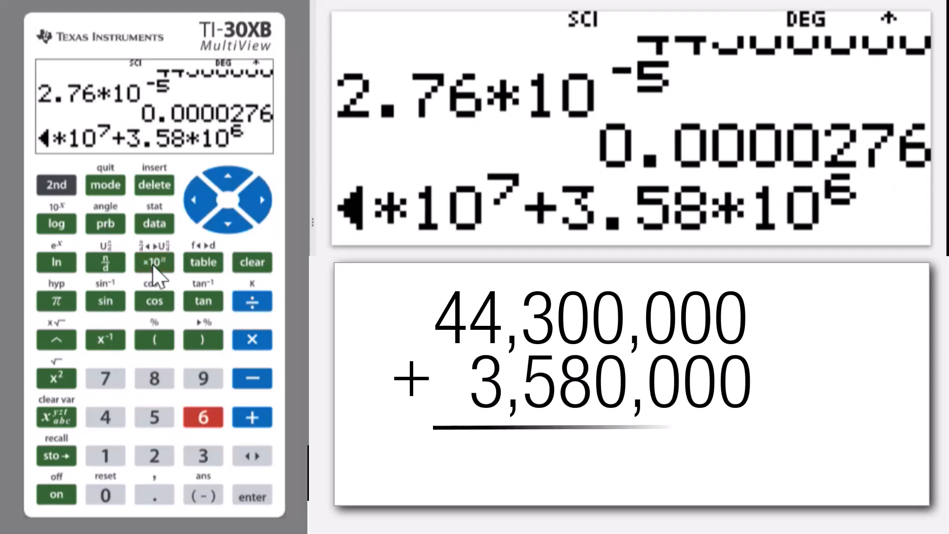
left_click(251, 496)
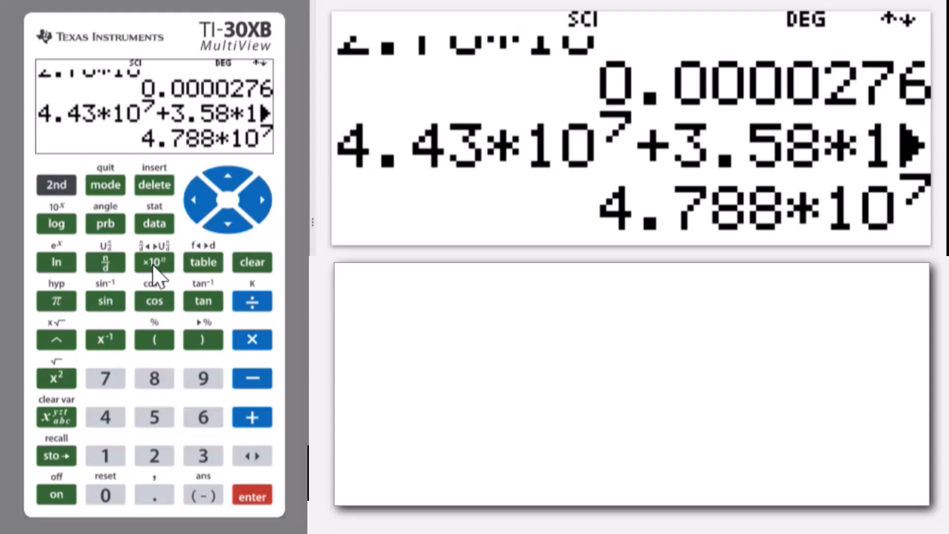
mouse_move(163, 302)
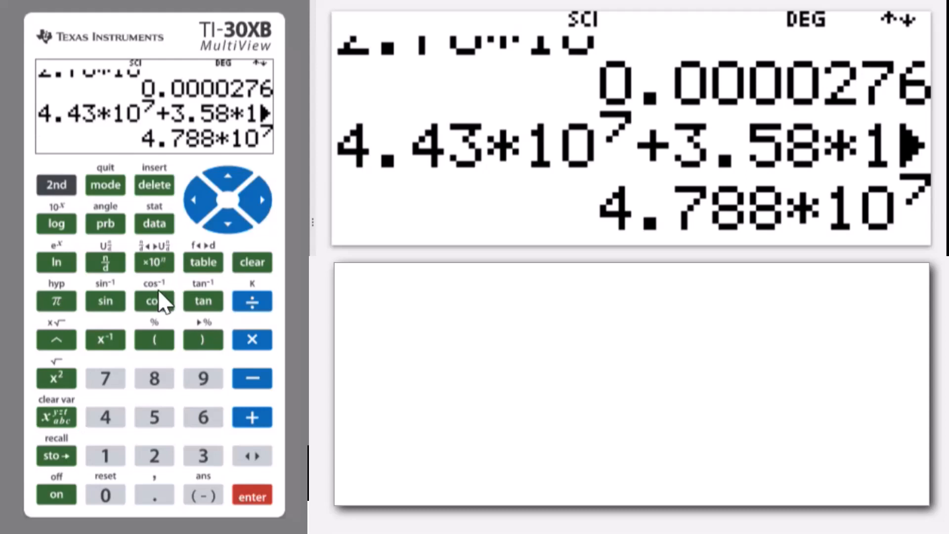
- Enter 7.93×10^3 and move the cursor out of its exponent
left_click(105, 377)
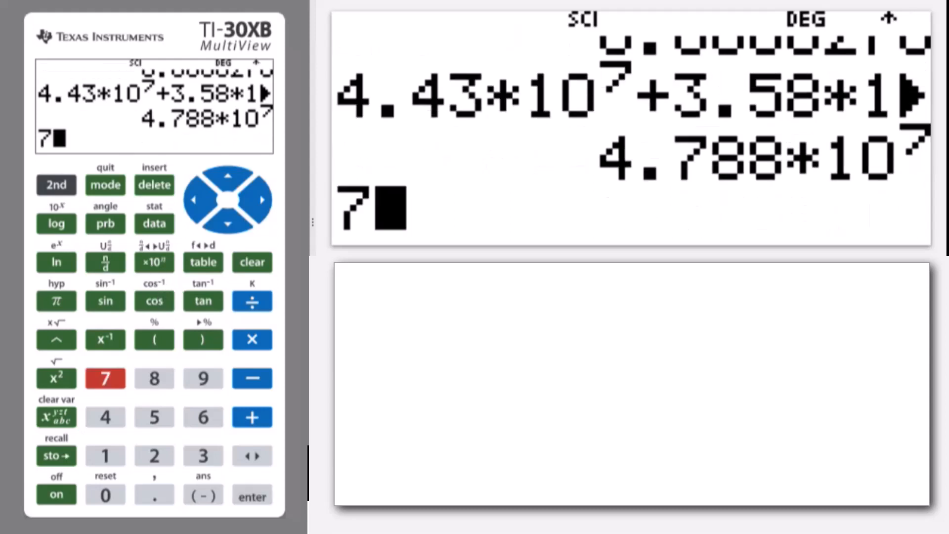
left_click(202, 378)
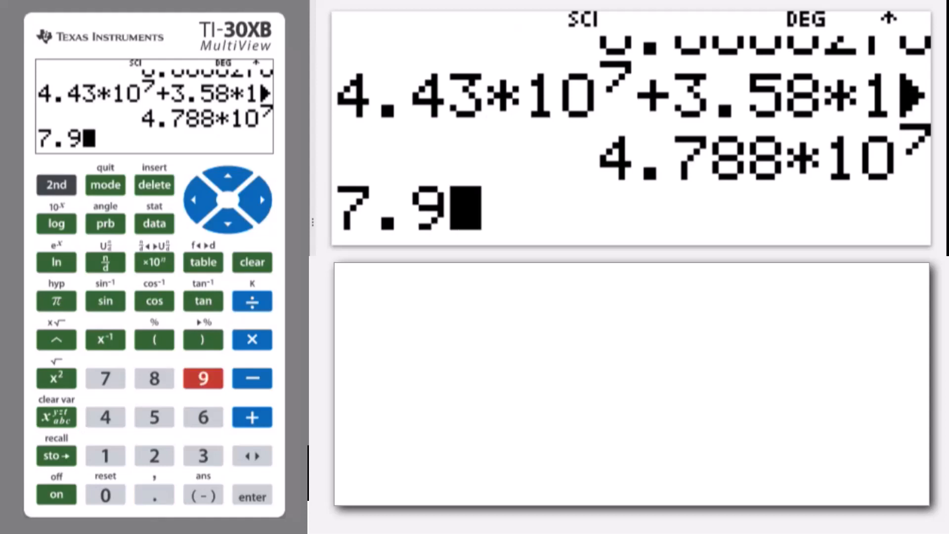
left_click(203, 455)
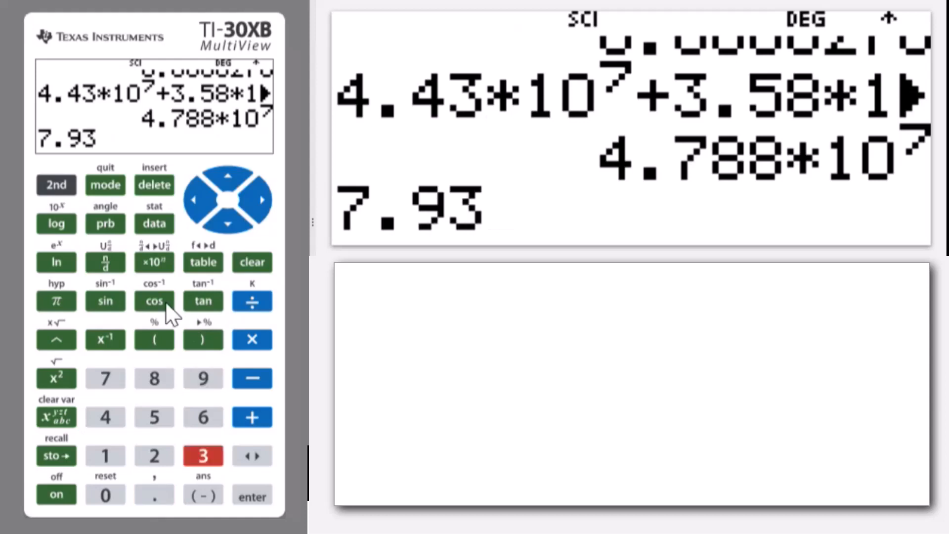
left_click(154, 261)
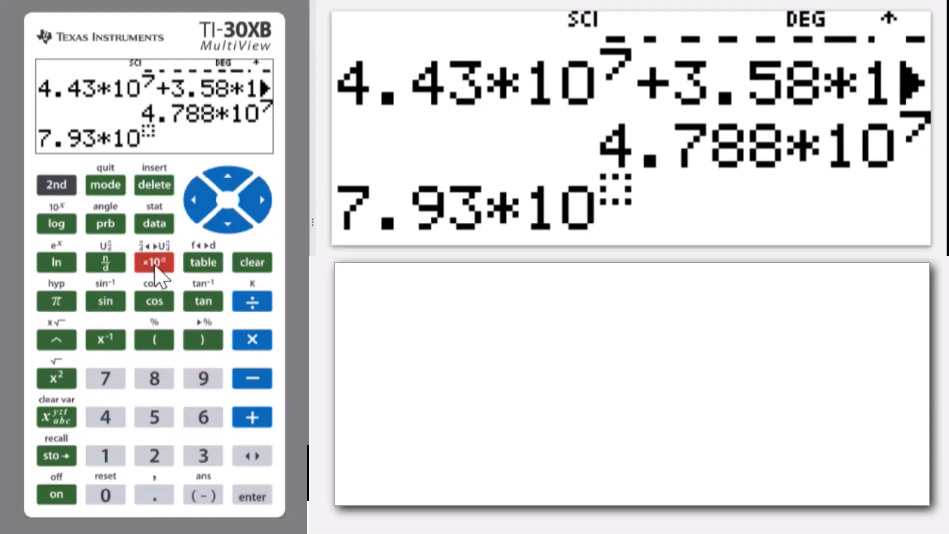
left_click(203, 454)
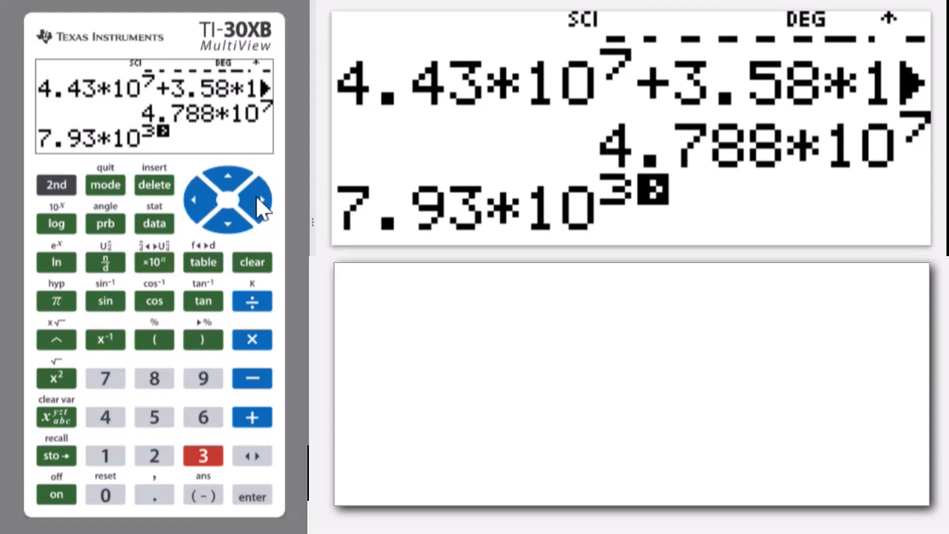
left_click(248, 199)
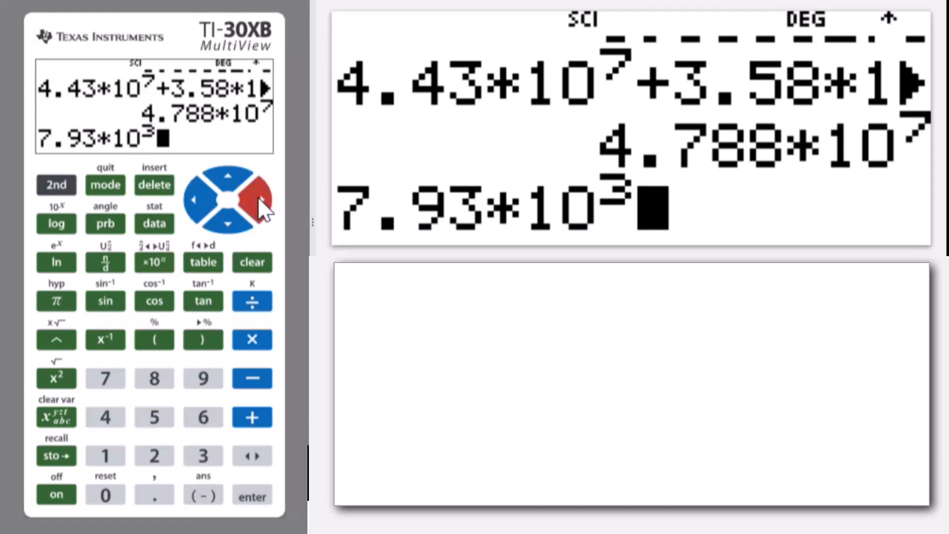
left_click(261, 199)
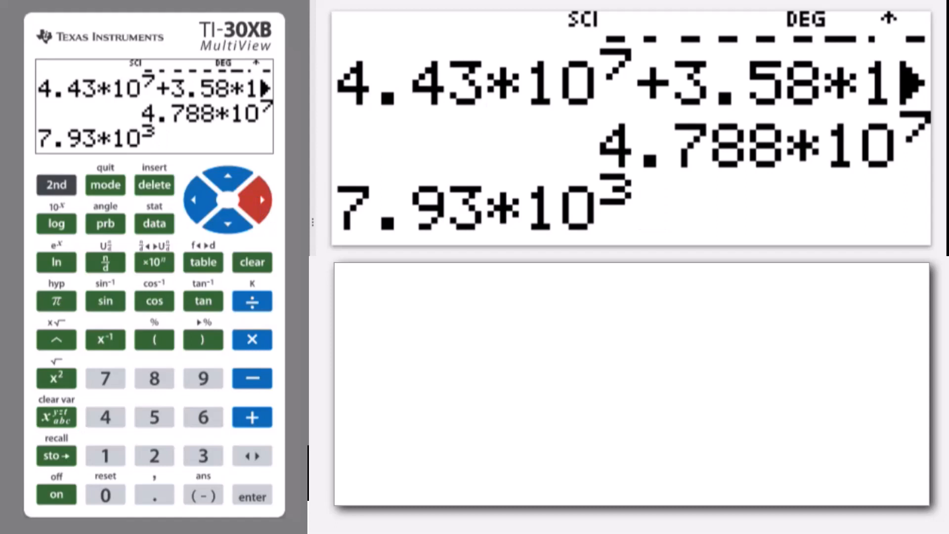
- Multiply by 3.6×10^4 and evaluate the product as 2.8548×10^8
left_click(252, 339)
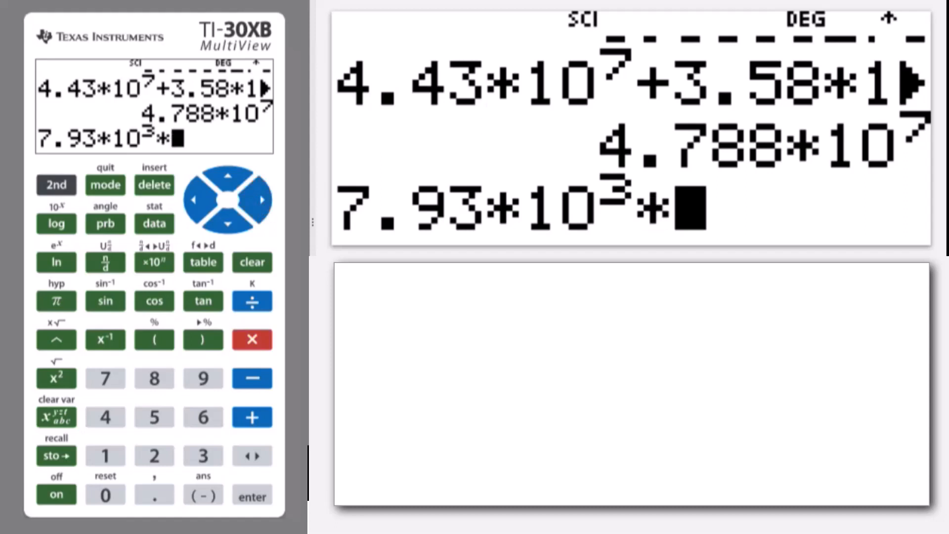
left_click(154, 494)
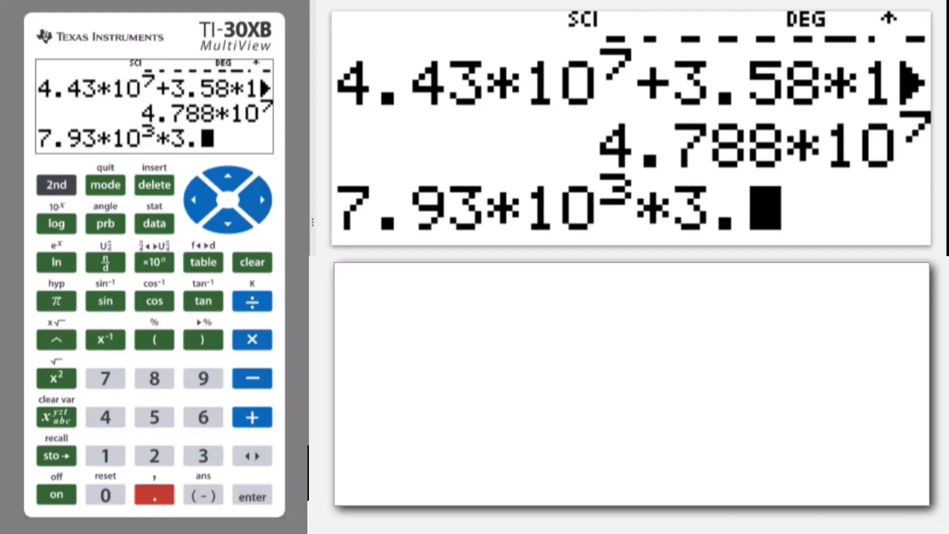
left_click(202, 416)
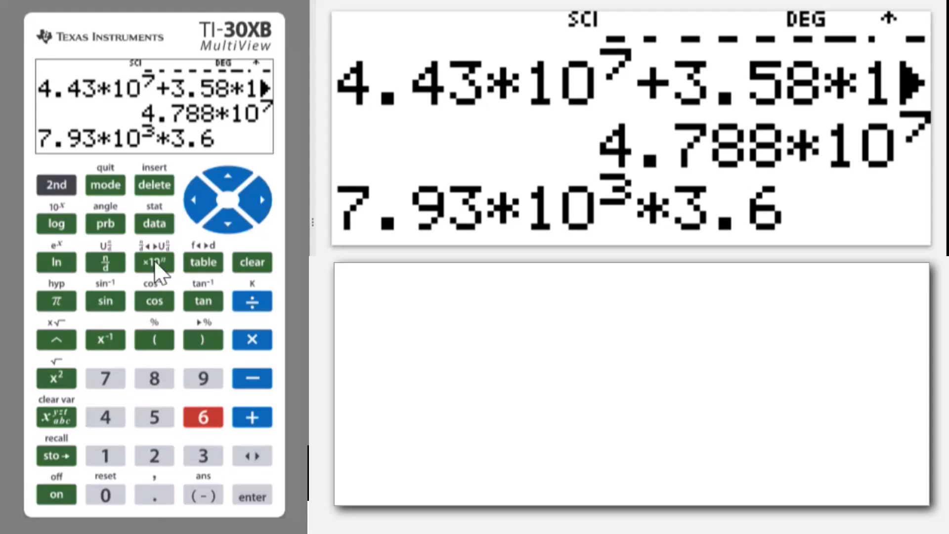
left_click(154, 262)
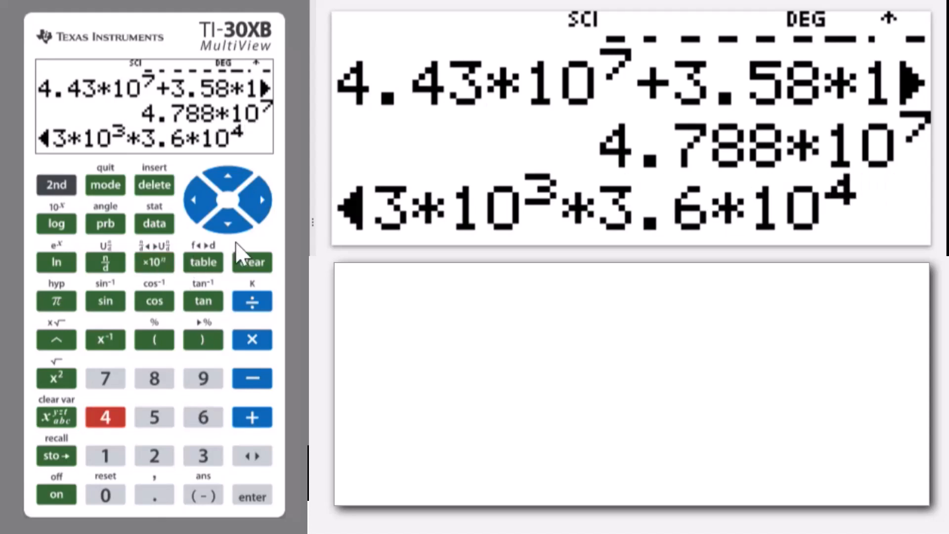
left_click(261, 199)
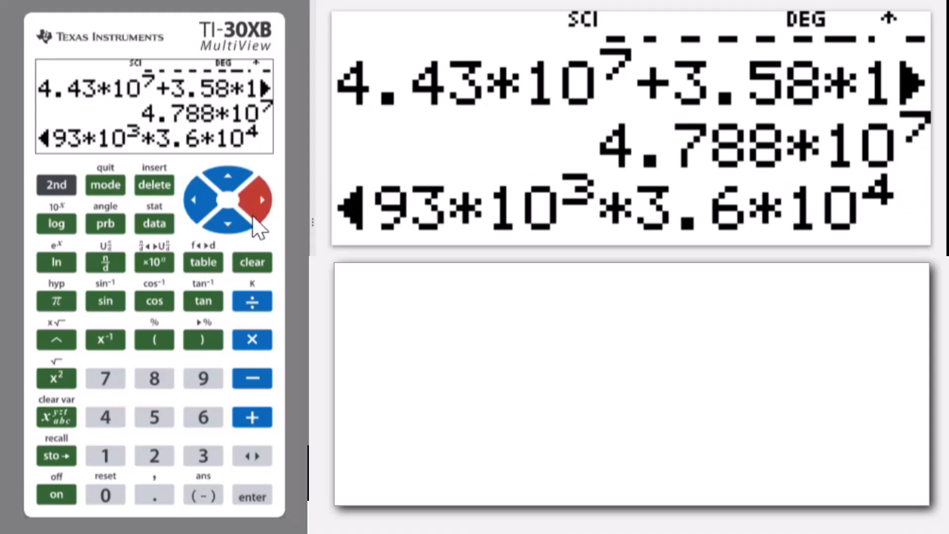
left_click(252, 497)
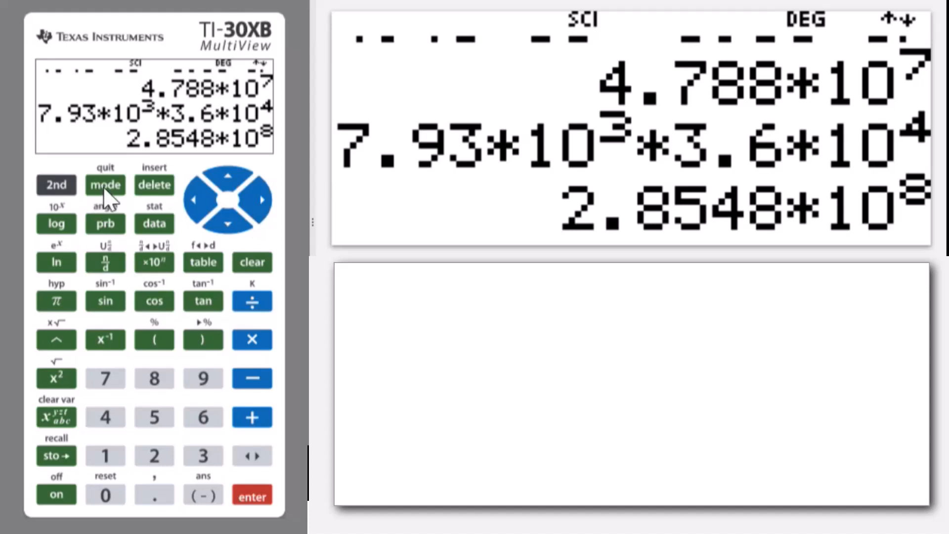
- Switch the display mode back to NORM and show the product again
left_click(105, 185)
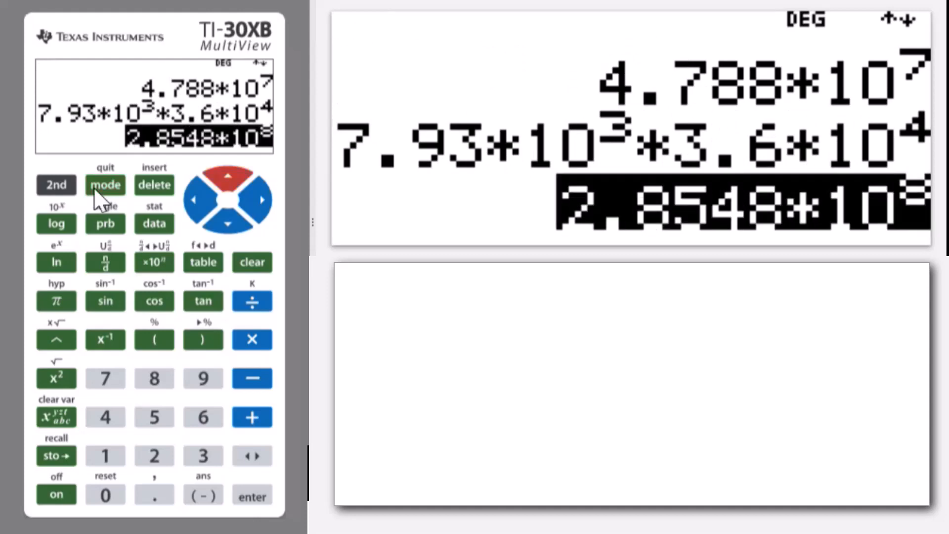
left_click(252, 496)
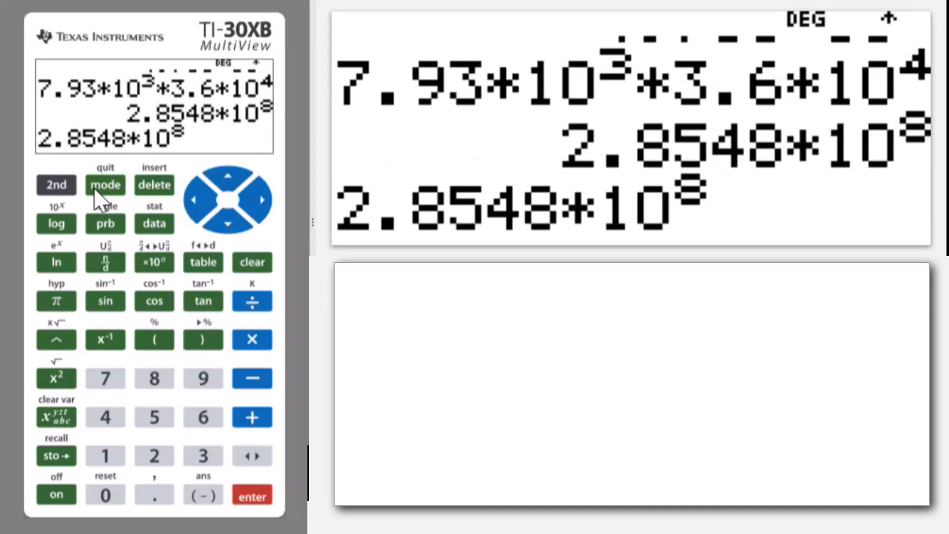